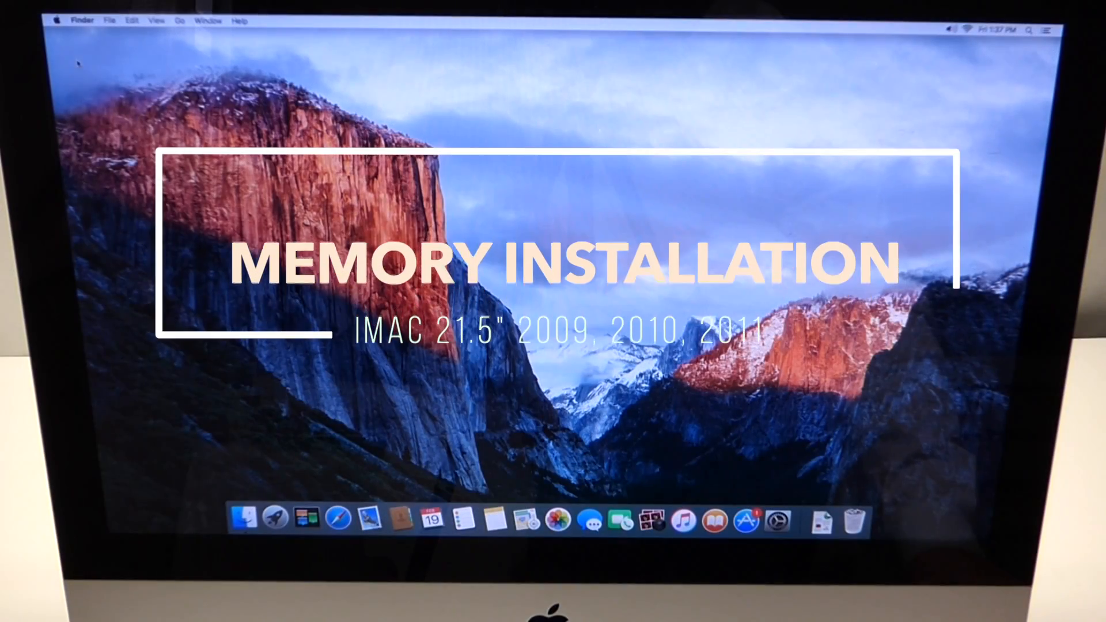
Open About This Mac from the Apple menu to show OS X El Capitan and 4 GB memory
{"action": "left_click", "coordinate": [56, 20]}
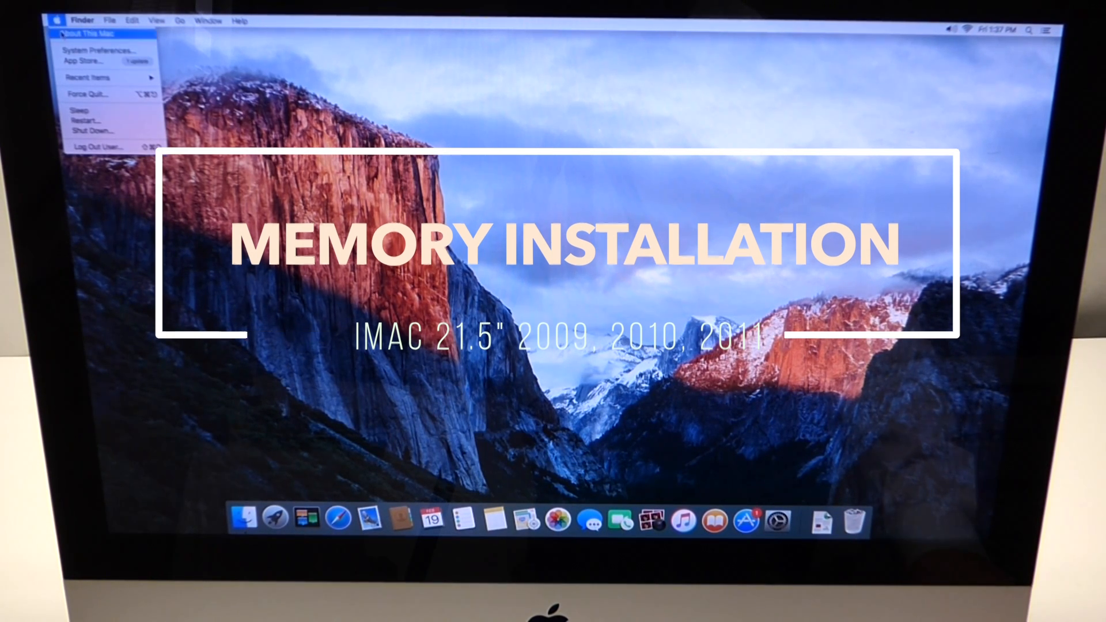
{"action": "left_click", "coordinate": [85, 33]}
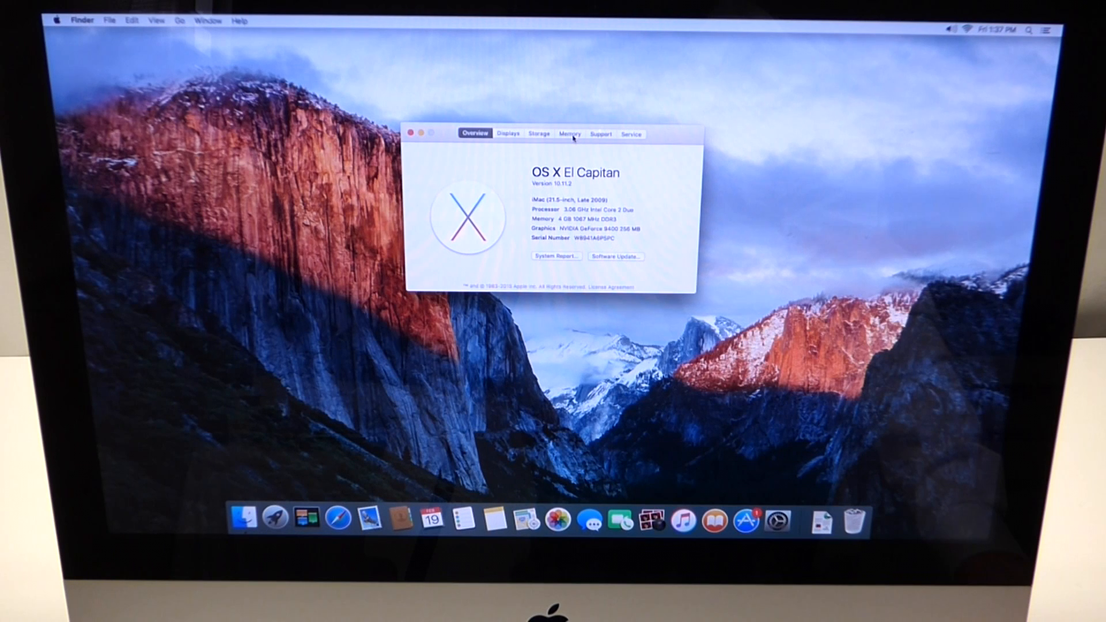
View the Memory tab showing two 2 GB modules in four slots, then reopen the Apple menu
{"action": "left_click", "coordinate": [570, 133]}
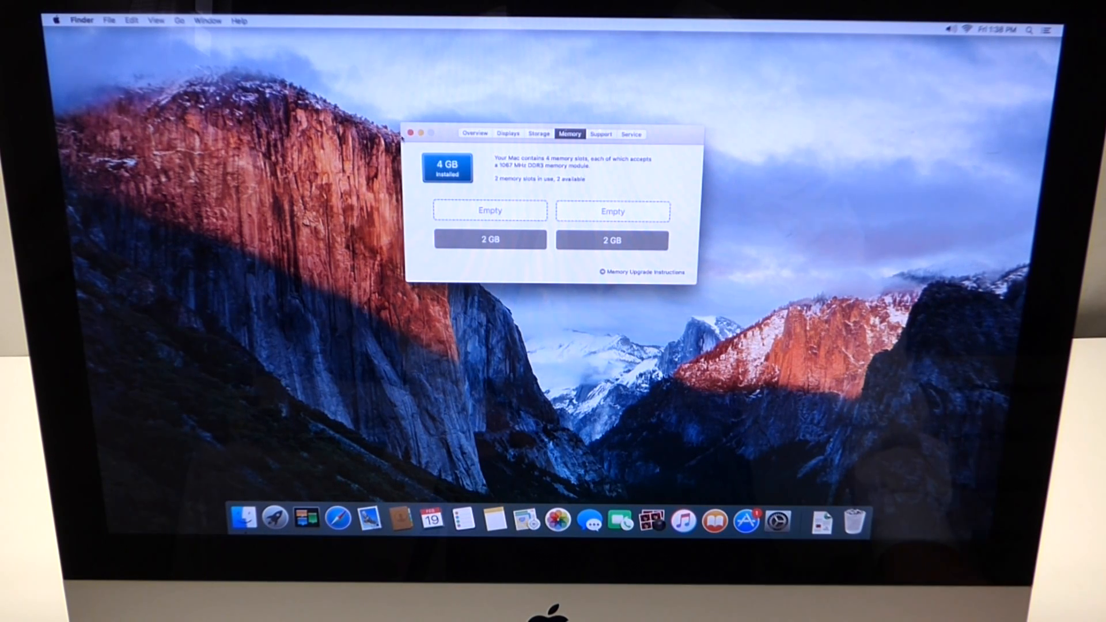
{"action": "left_click", "coordinate": [56, 19]}
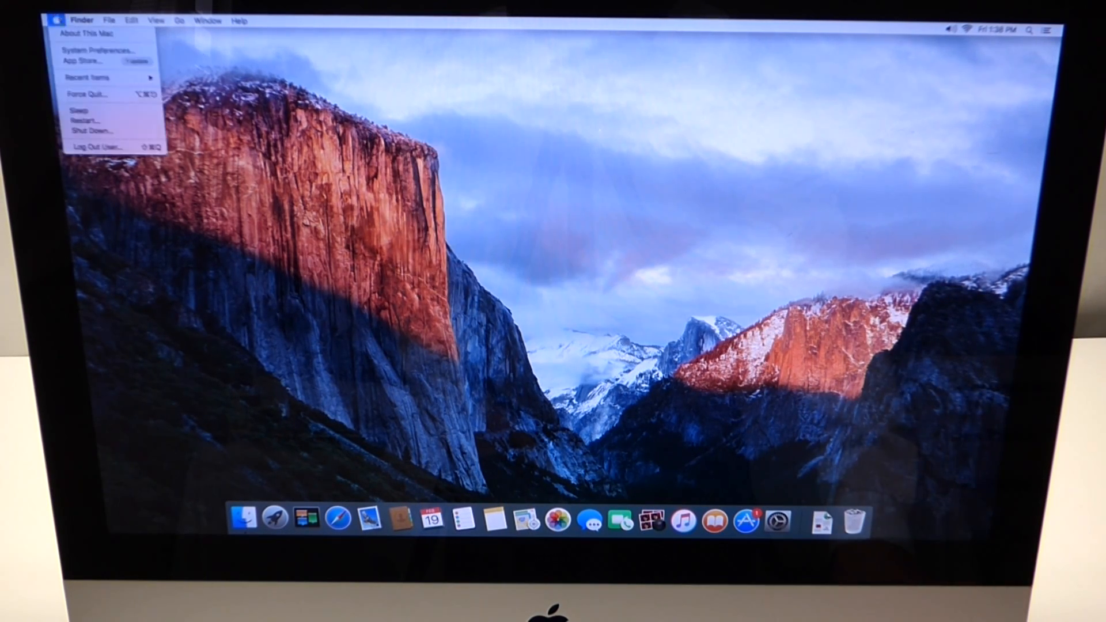